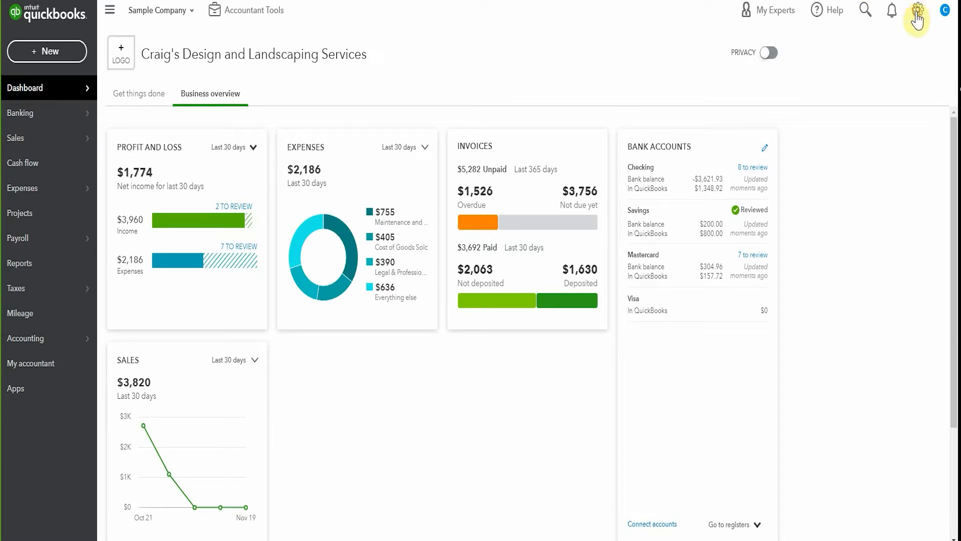
Step: Switch on Discount in the Sales form content settings, save, and close account settings
left_click(917, 10)
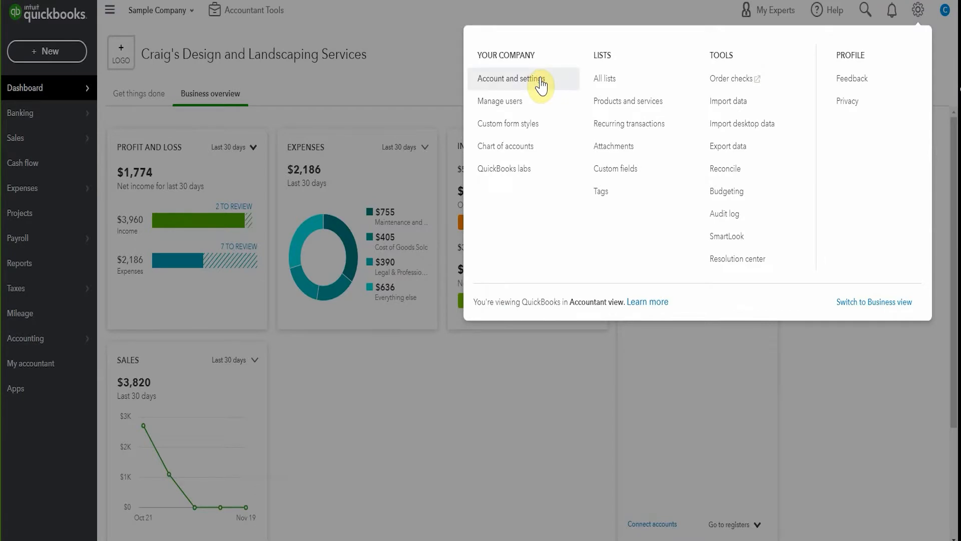
left_click(510, 79)
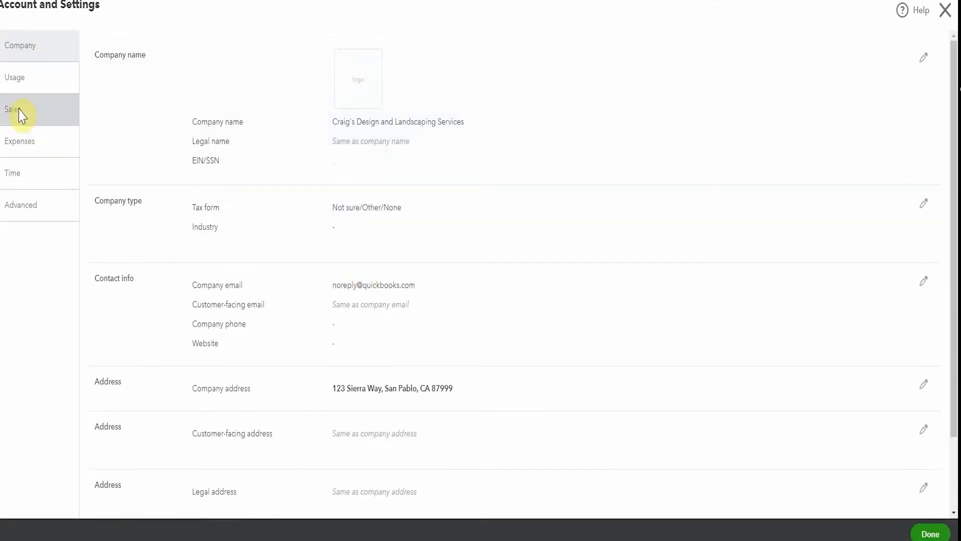
left_click(13, 109)
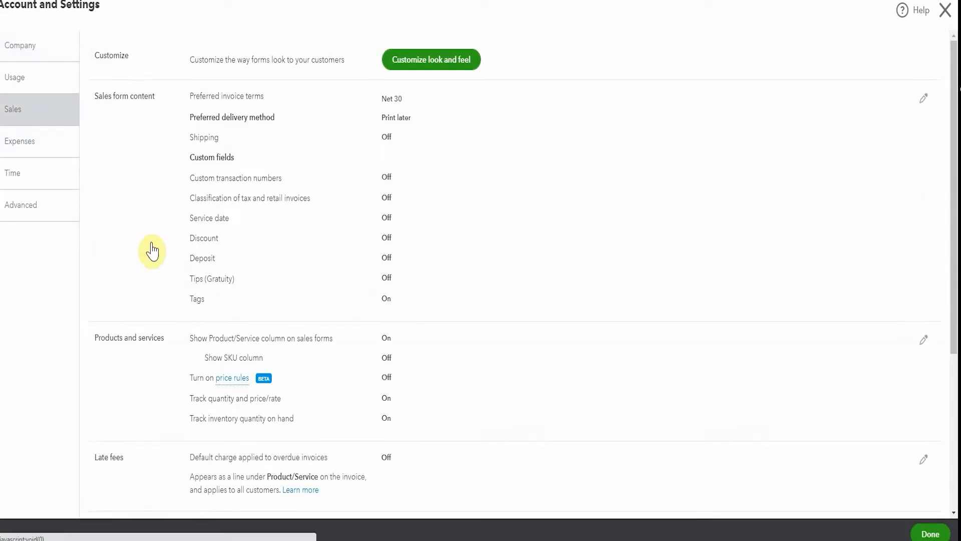
mouse_move(384, 257)
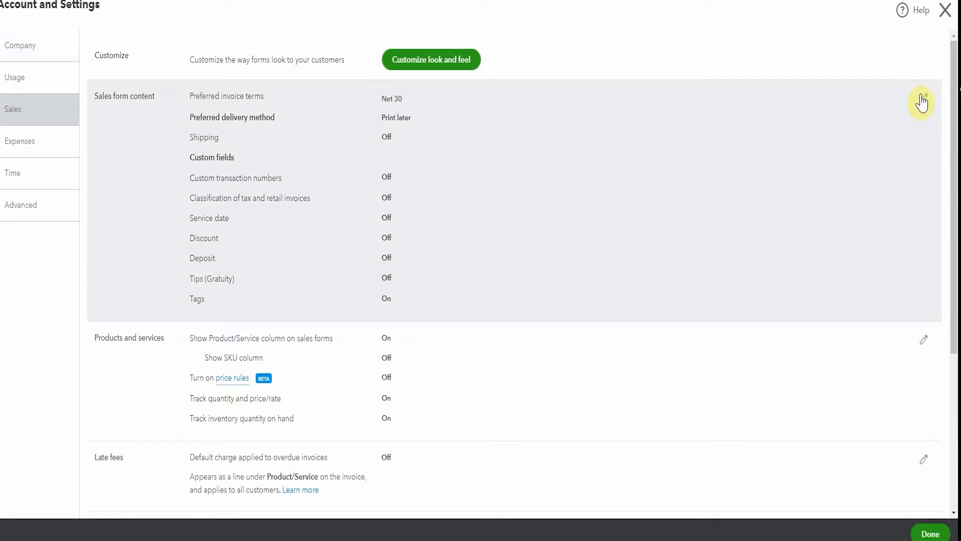
left_click(923, 101)
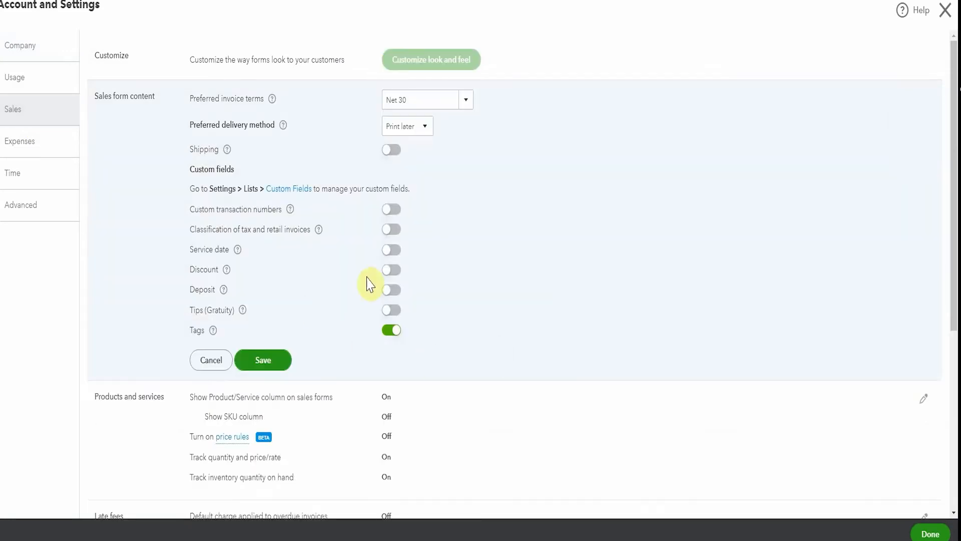
left_click(391, 269)
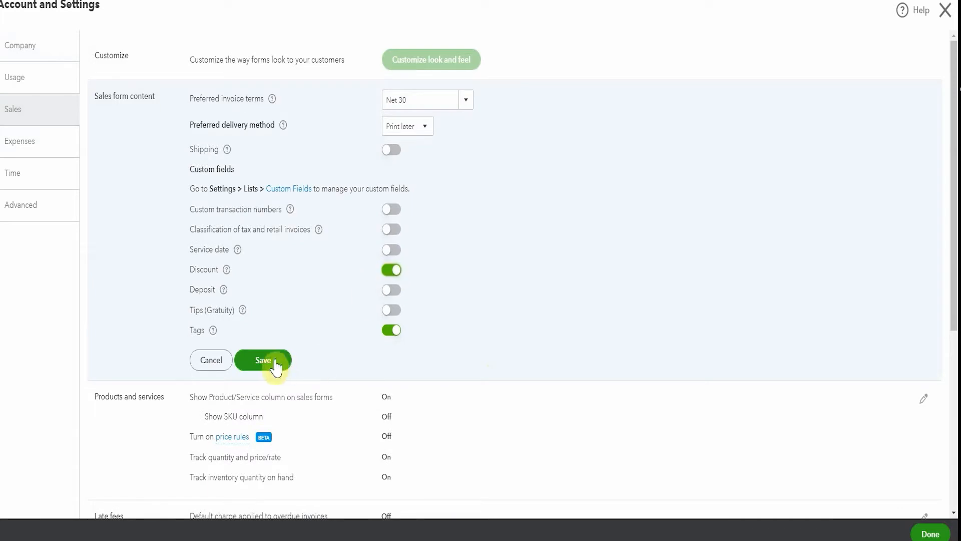
left_click(262, 360)
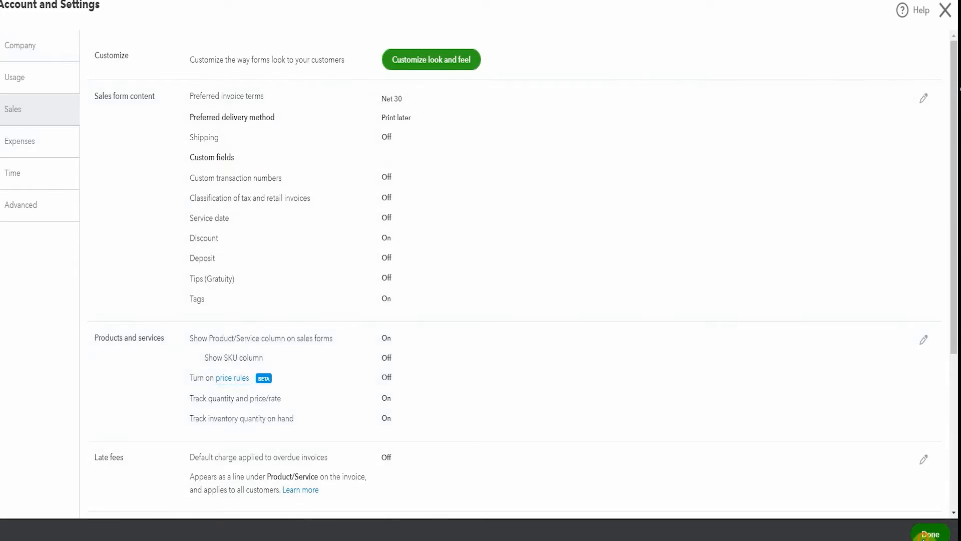
left_click(929, 533)
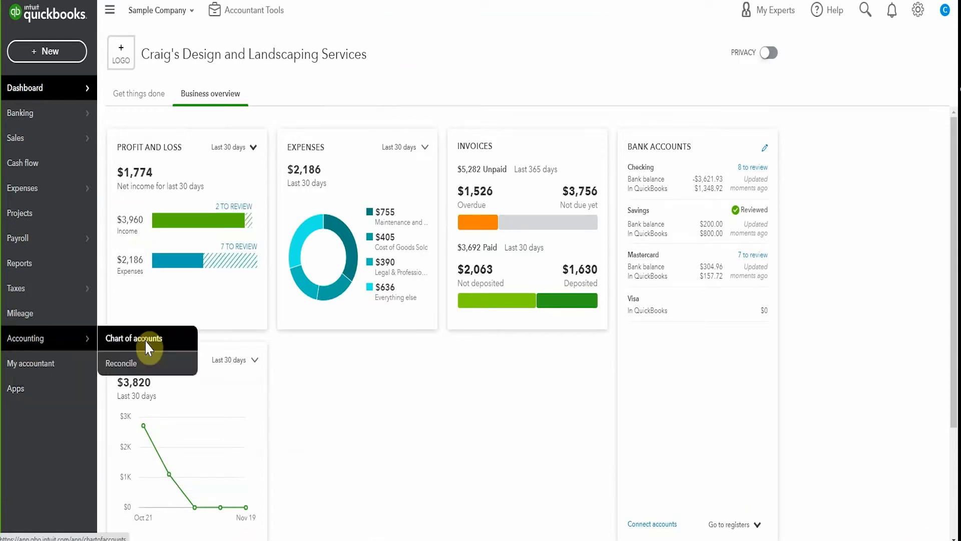
Step: Open the Chart of Accounts and scroll down to the Discounts given income account
left_click(134, 338)
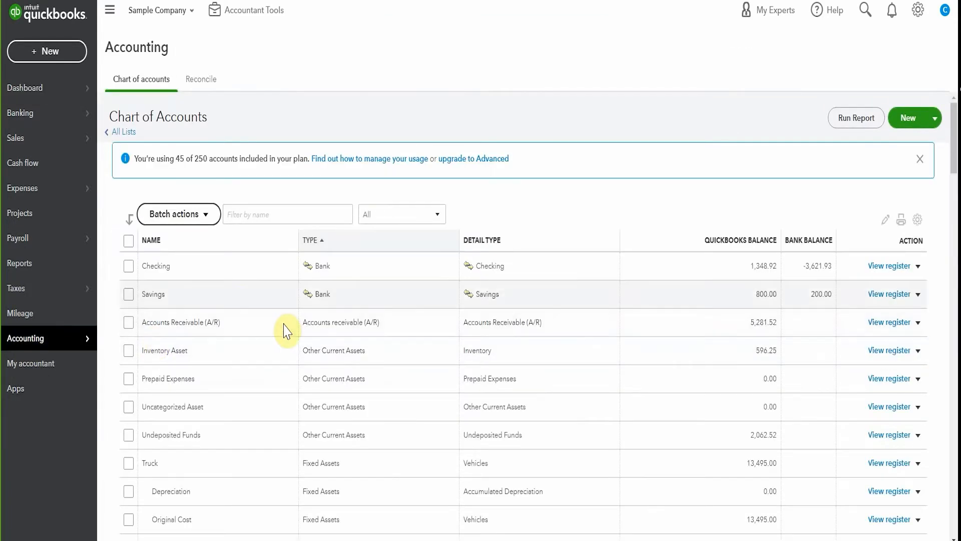
scroll("down", 3)
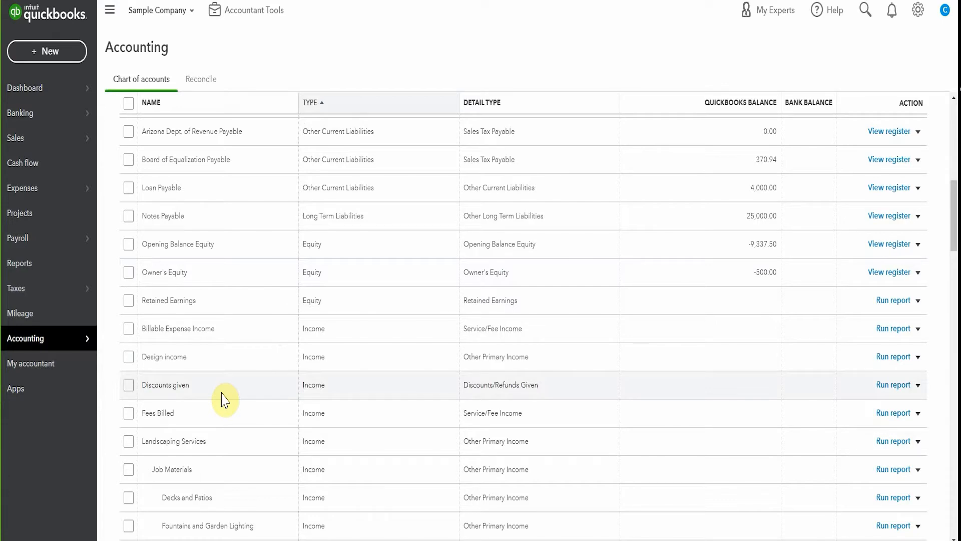
mouse_move(46, 51)
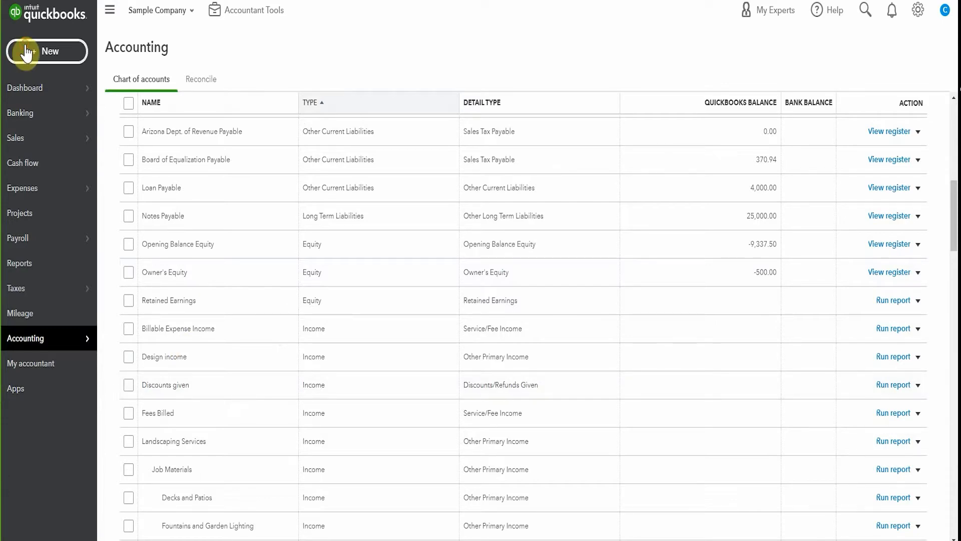
Step: Create a Cool Cars invoice with a Design line at rate 50,000
left_click(48, 51)
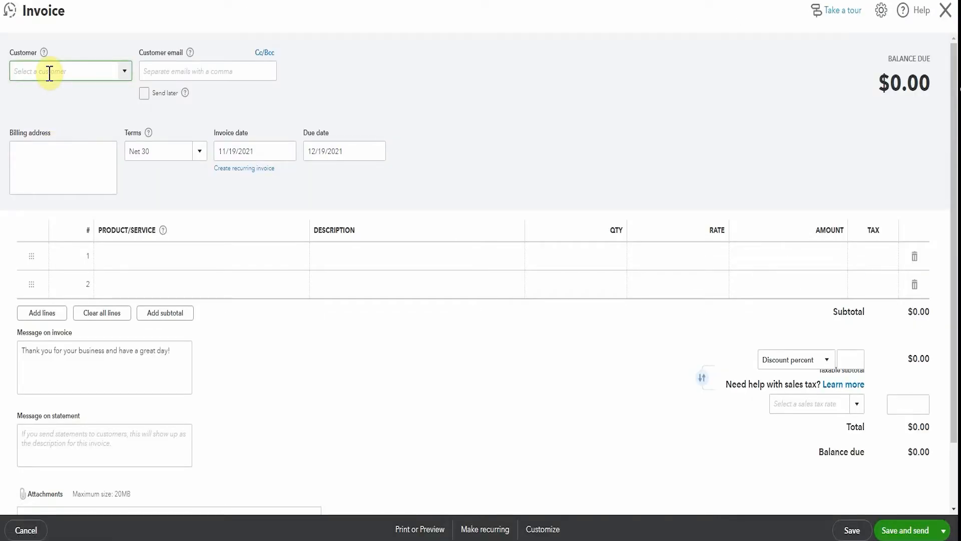
type("Cool Cars")
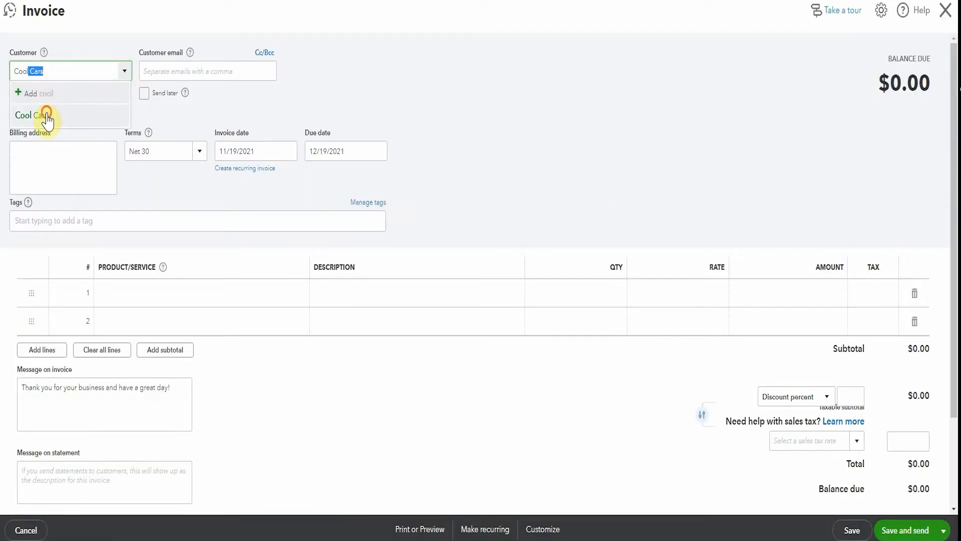
left_click(32, 115)
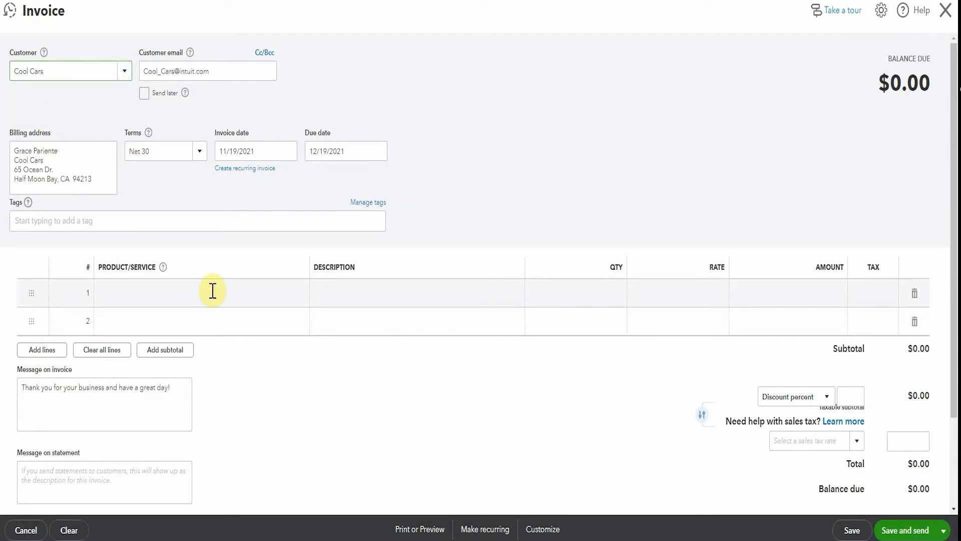
left_click(196, 292)
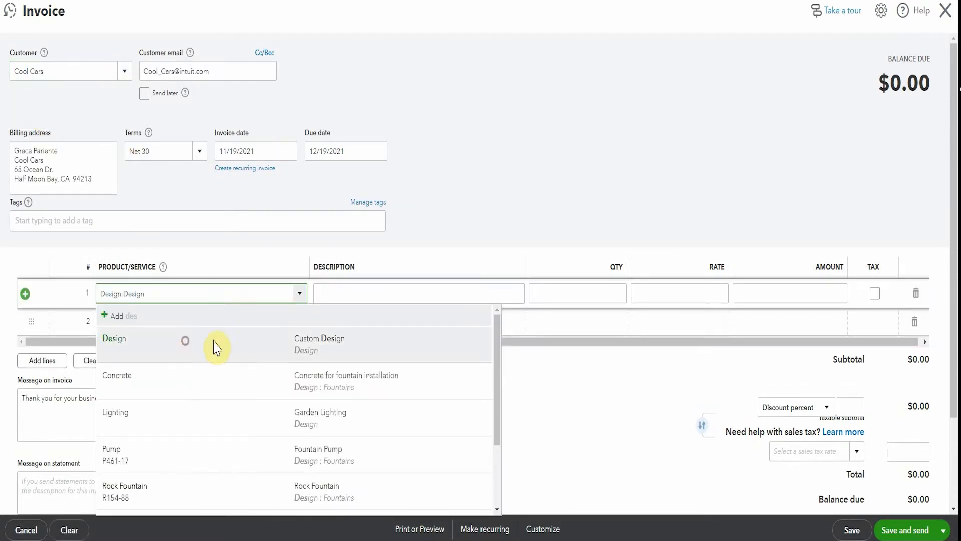
left_click(114, 343)
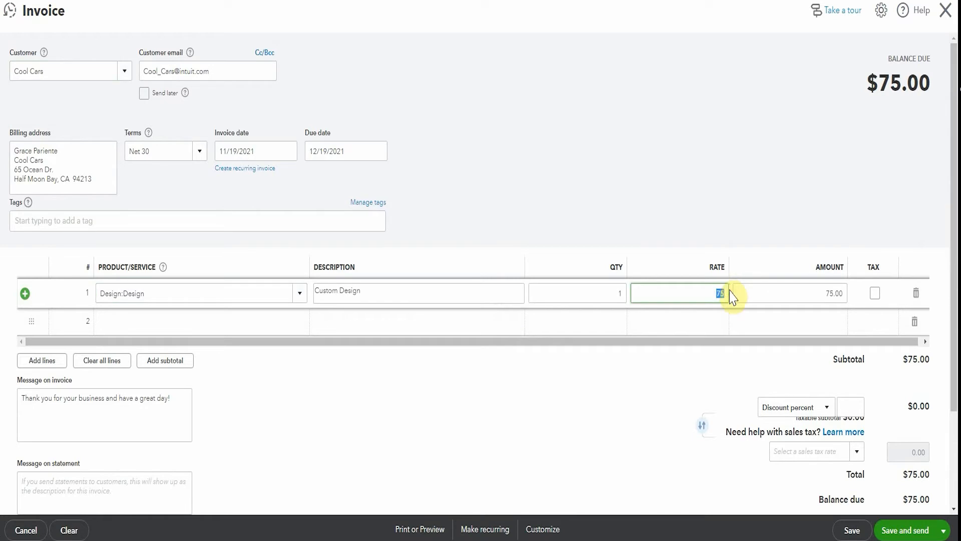
type("500000")
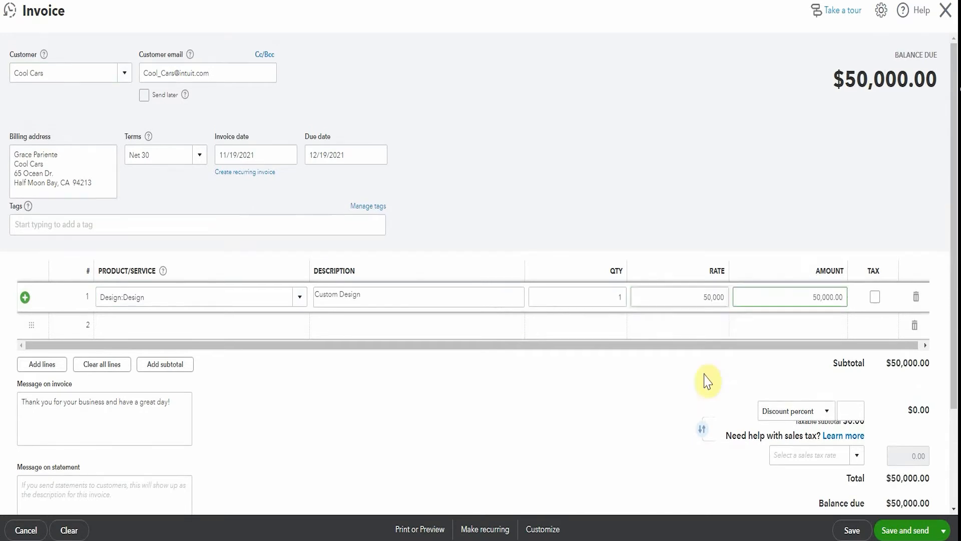
Step: Apply a 10% invoice discount and mark the Design line taxable
scroll("down", 3)
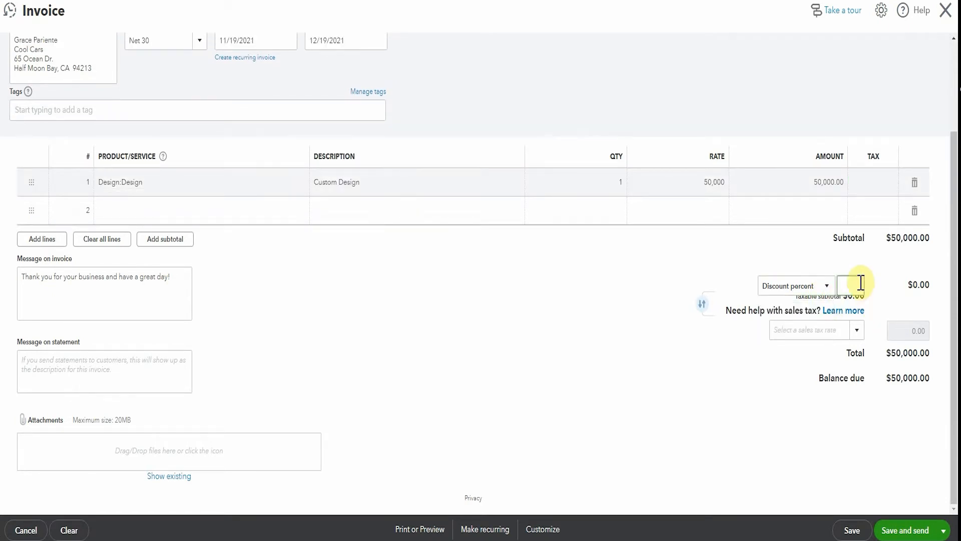
type("10")
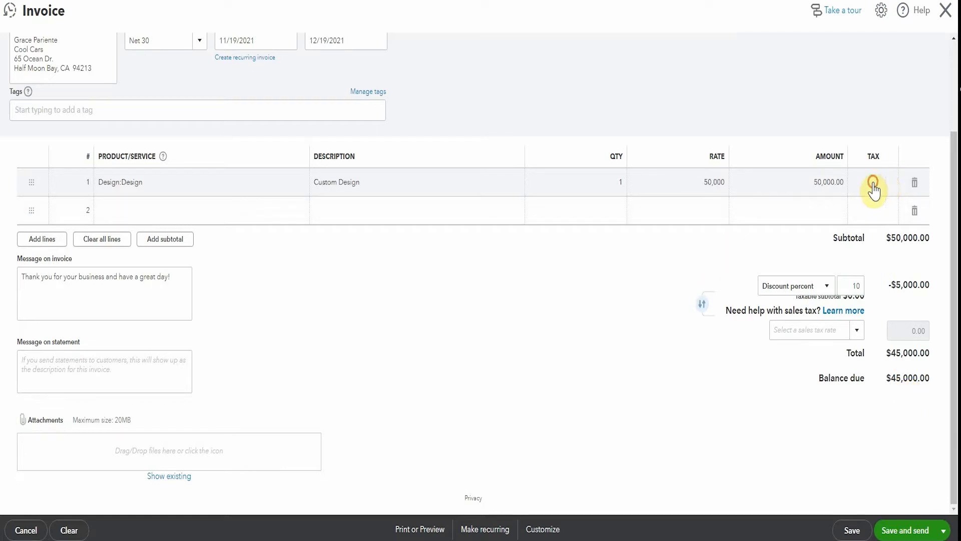
left_click(874, 182)
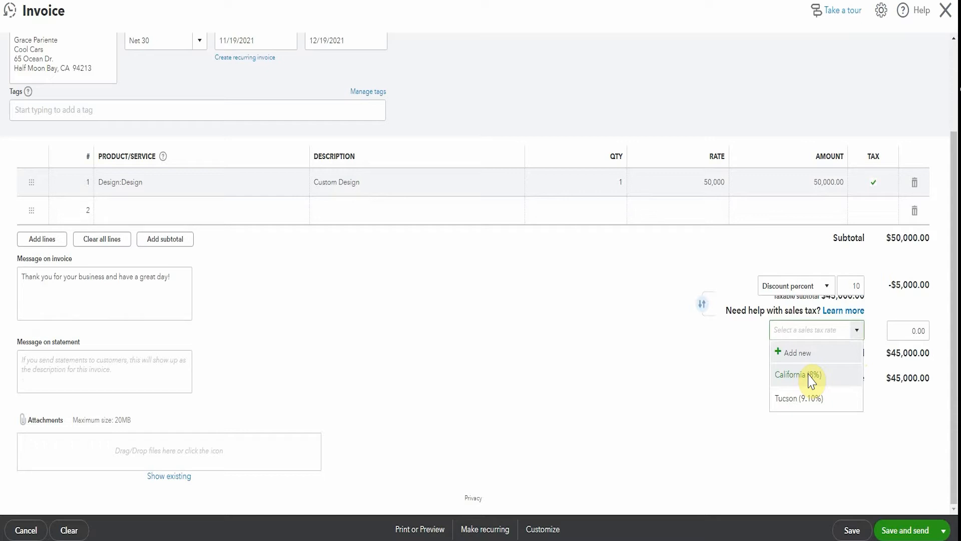
Step: Select the California (8%) sales tax rate for the invoice
left_click(797, 375)
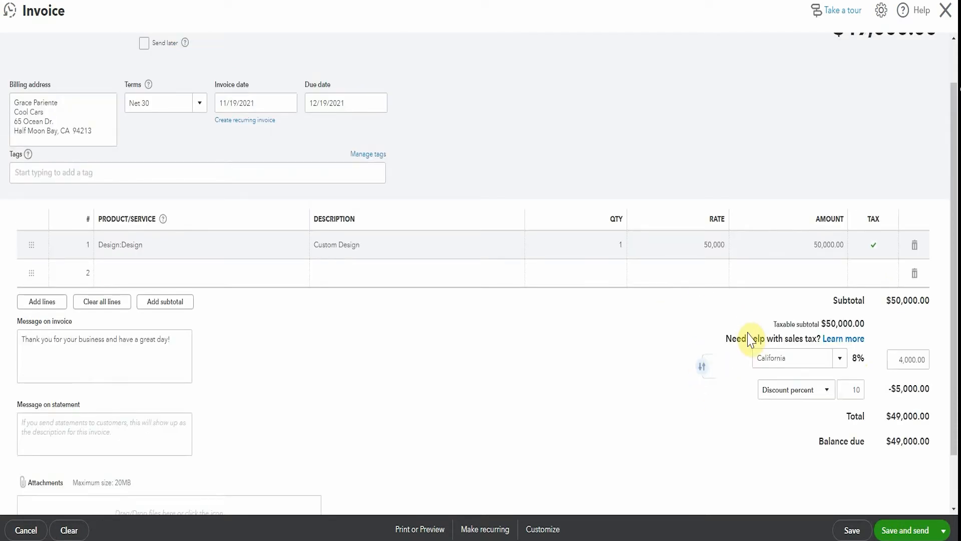
mouse_move(928, 319)
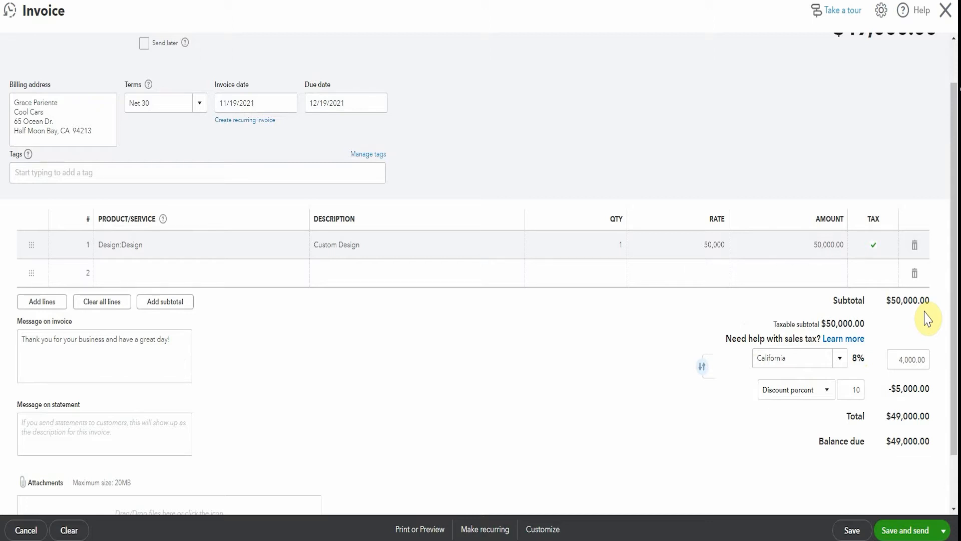
mouse_move(756, 420)
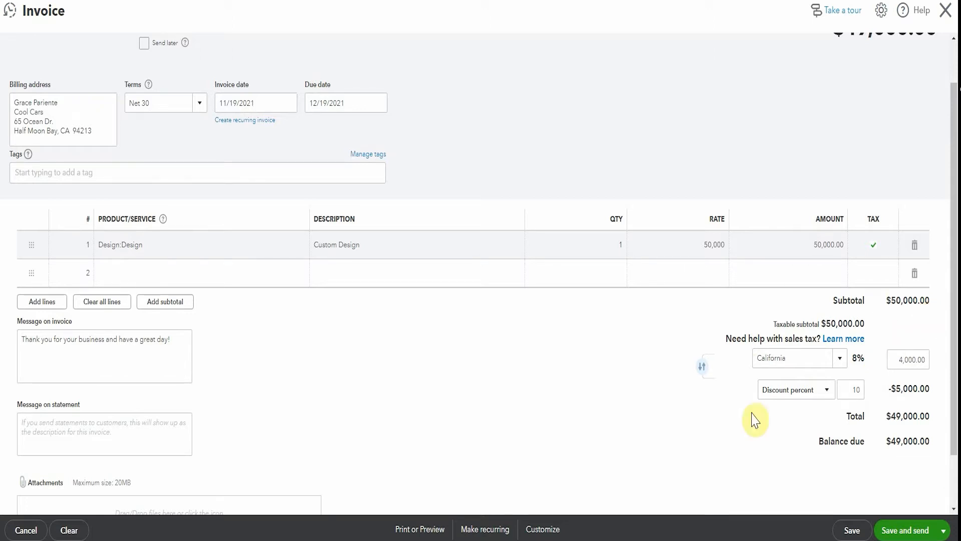
mouse_move(703, 375)
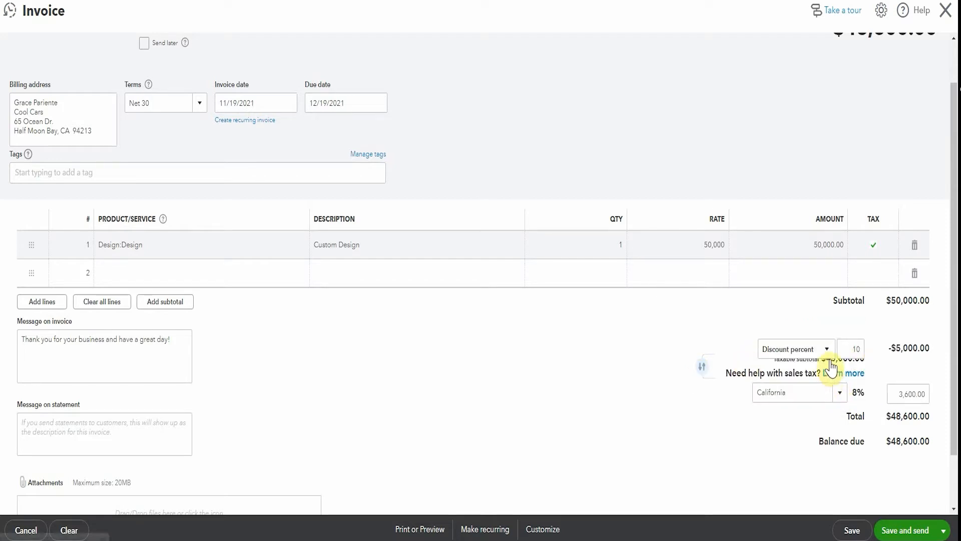
mouse_move(865, 369)
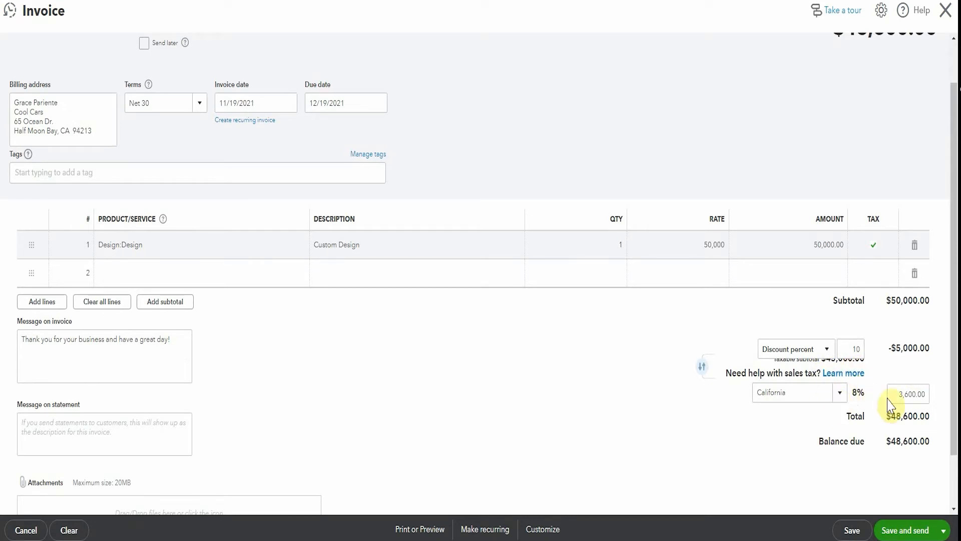
mouse_move(828, 440)
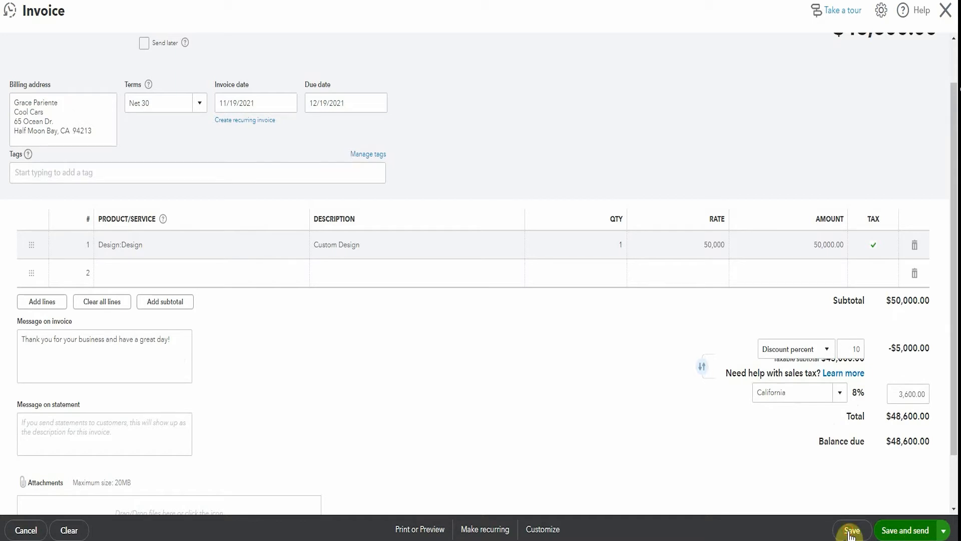
Step: Save the discounted Cool Cars invoice totaling $48,600
left_click(852, 530)
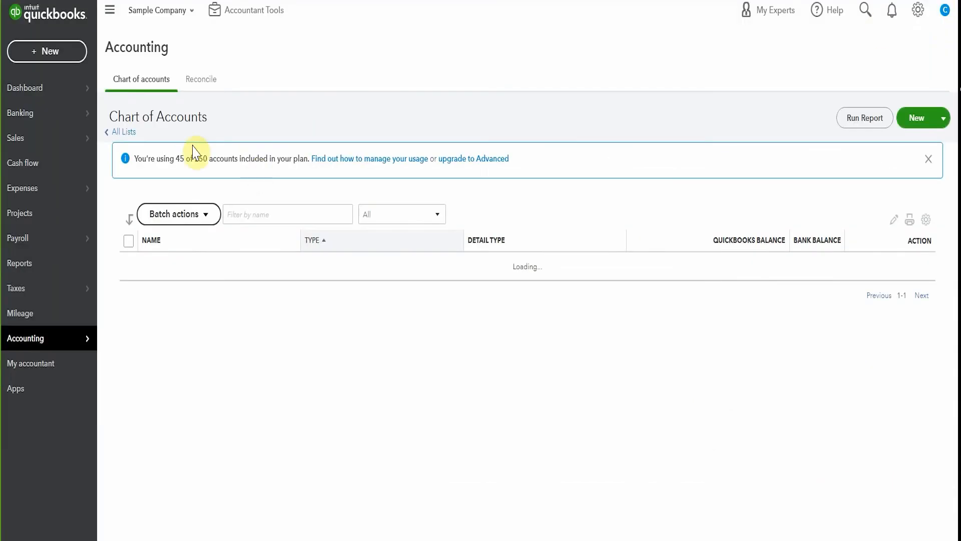
left_click(47, 51)
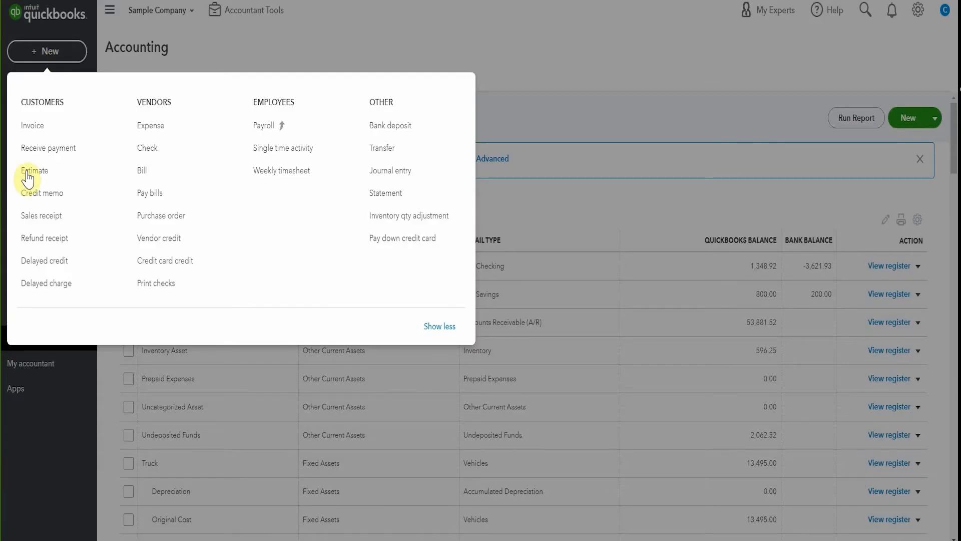
Step: Start a Cool Cars sales receipt with a Garden Lighting line at rate 500
left_click(41, 215)
type("Cool Cars")
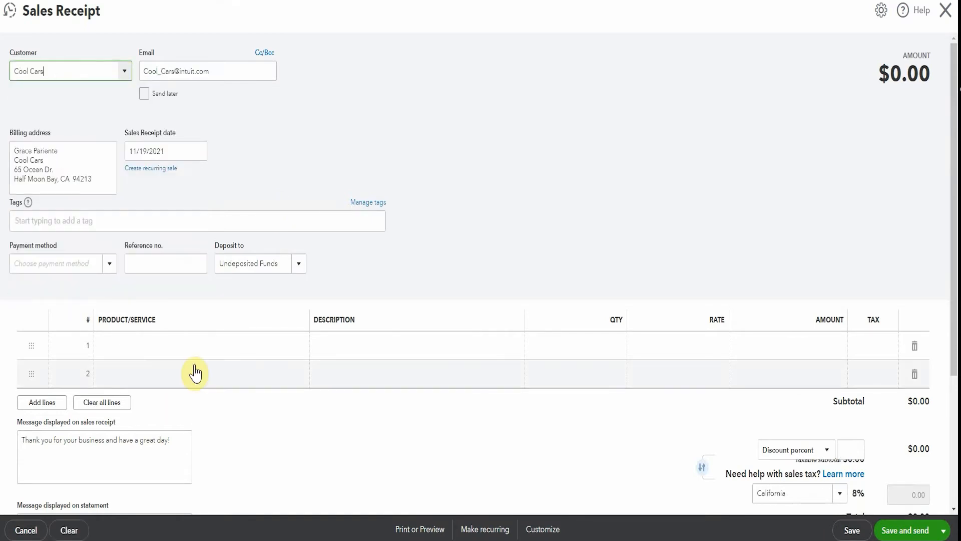
left_click(196, 345)
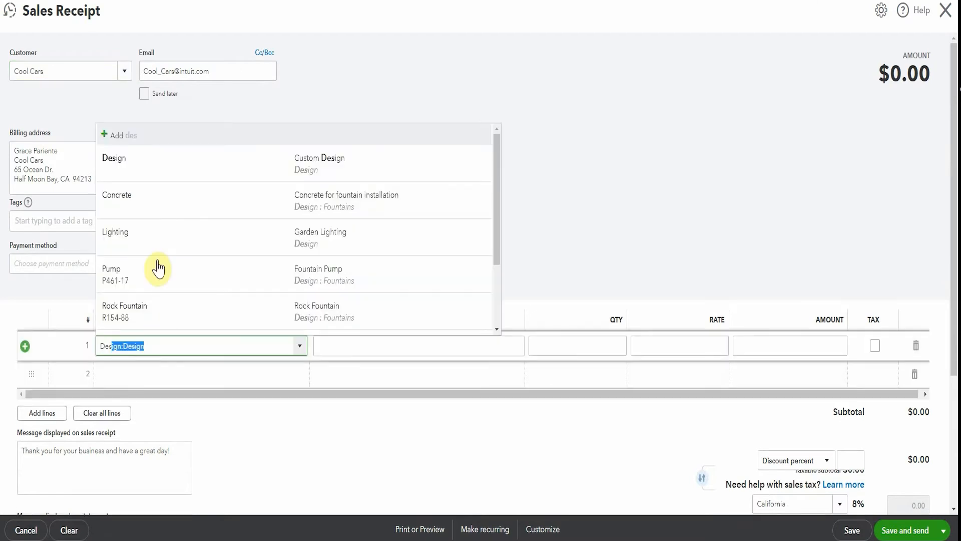
mouse_move(161, 233)
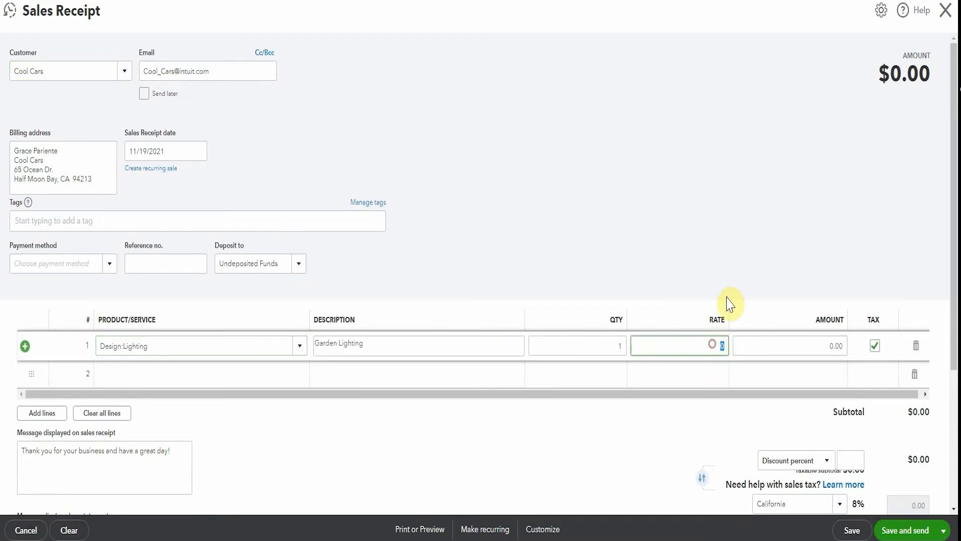
type("500")
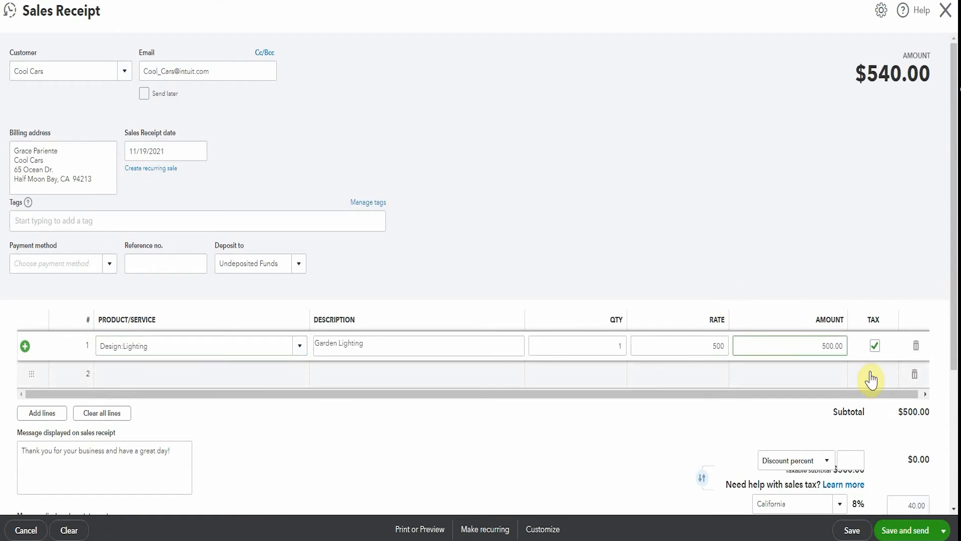
Step: Give the receipt a fixed $50 discount and pick its deposit account
scroll("down", 3)
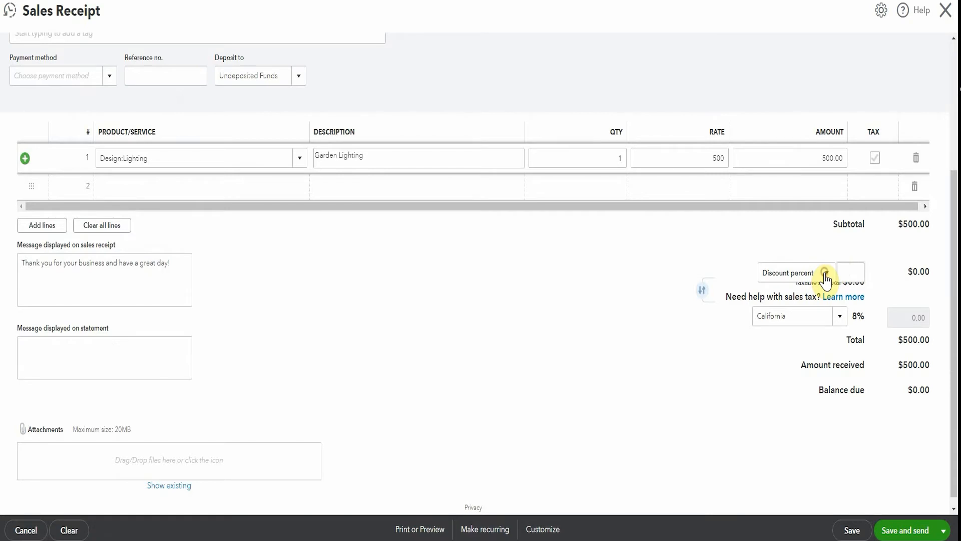
left_click(851, 273)
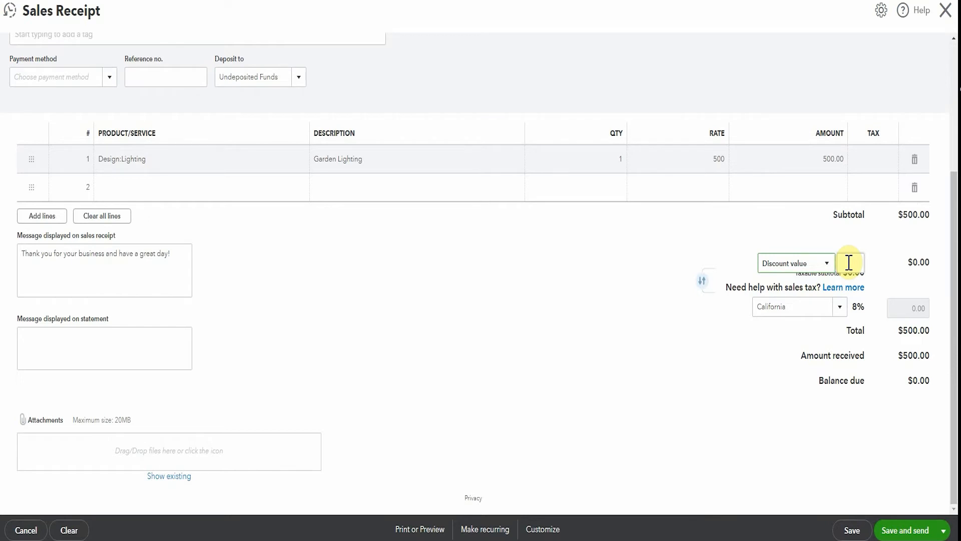
type("50")
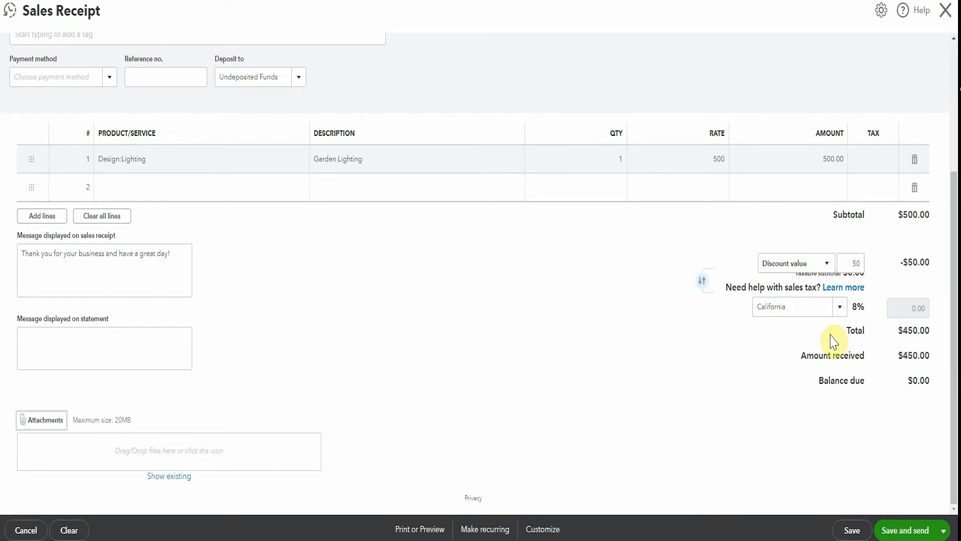
mouse_move(643, 440)
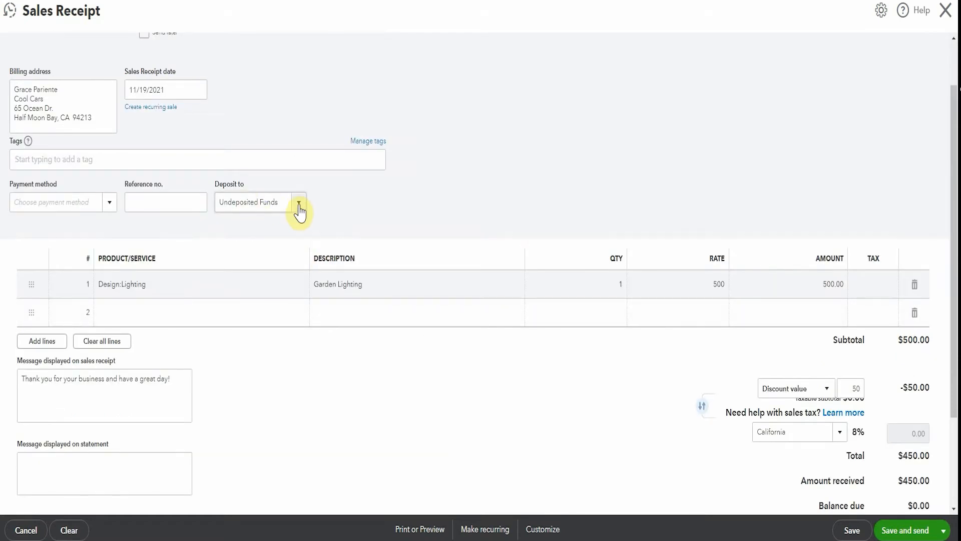
left_click(299, 201)
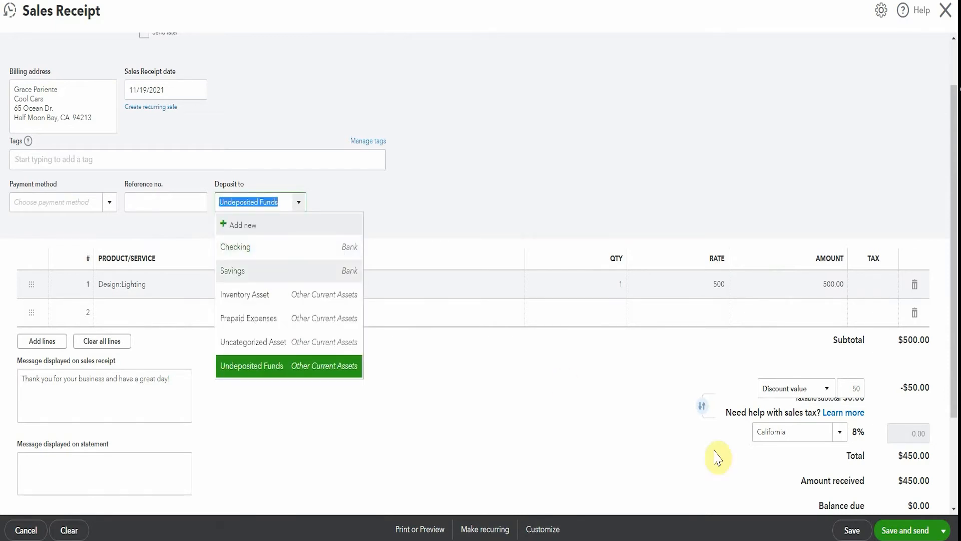
mouse_move(944, 530)
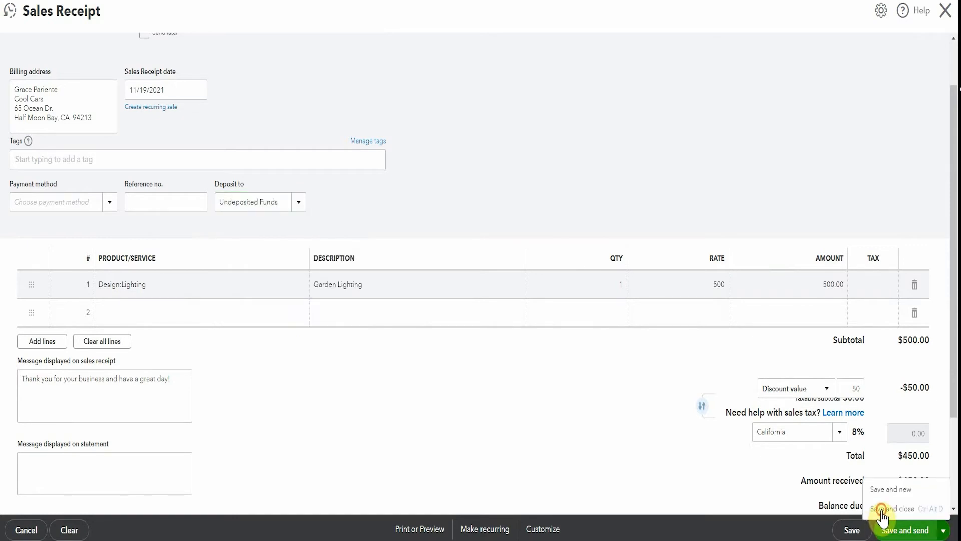
Step: Save and close the $450 Cool Cars sales receipt and open a blank estimate
left_click(895, 508)
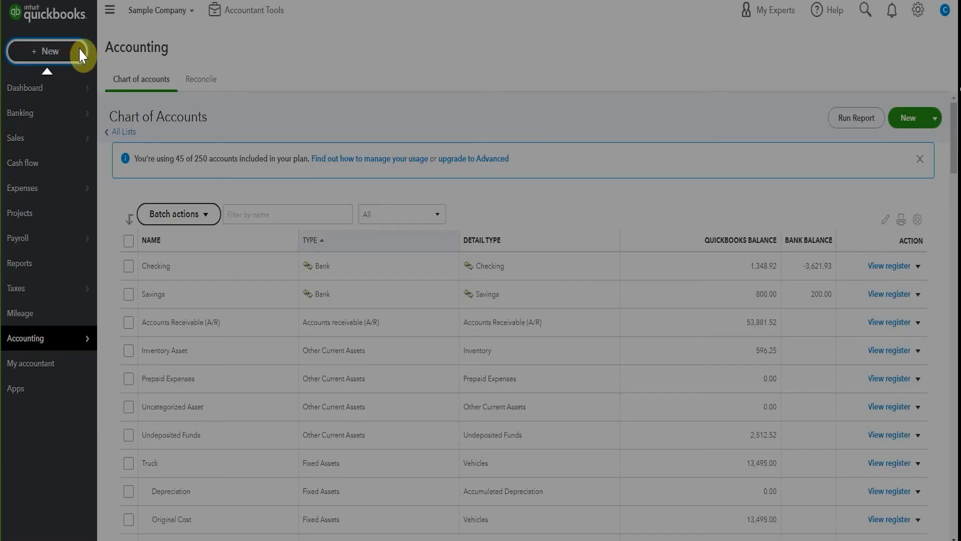
left_click(47, 51)
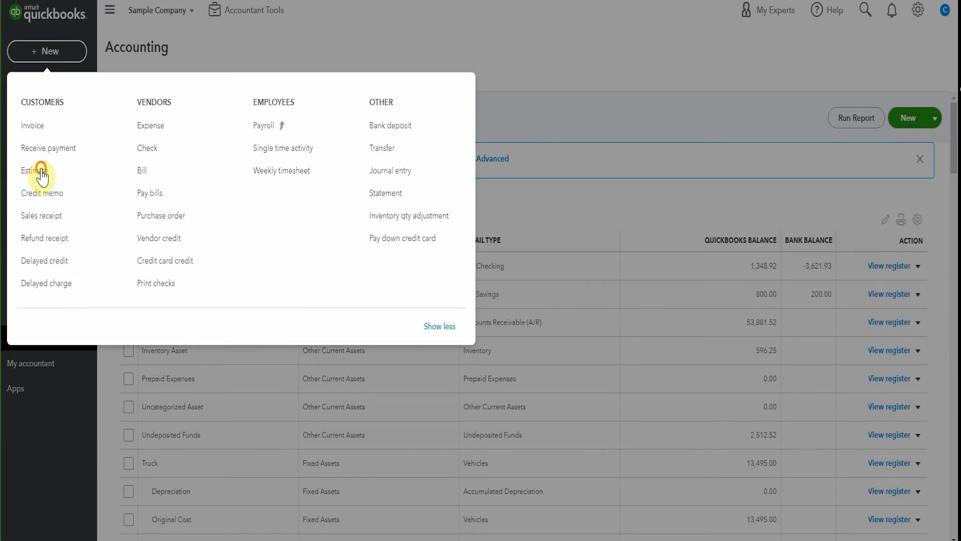
left_click(33, 170)
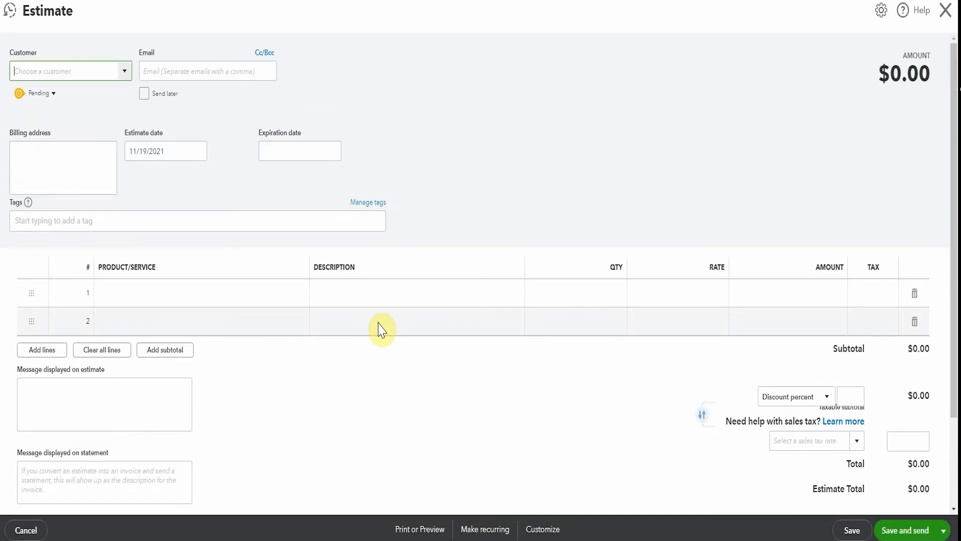
mouse_move(742, 350)
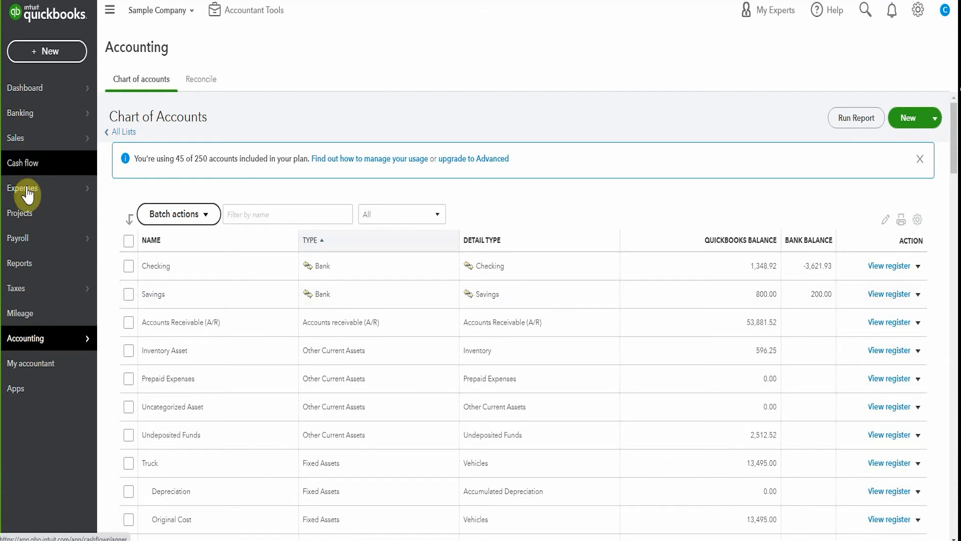
Step: Open the Profit and Loss report and scroll to Discounts given at -5,139.50
left_click(20, 263)
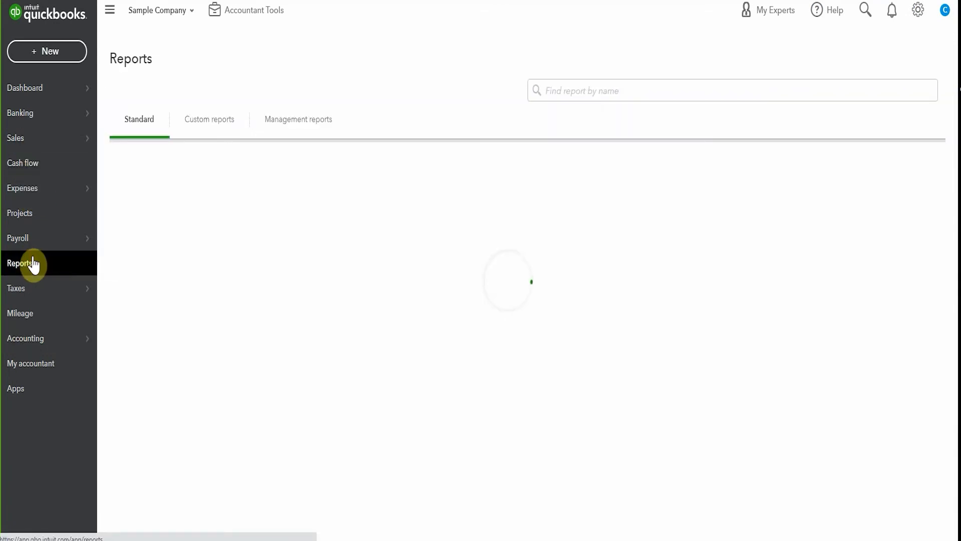
left_click(20, 262)
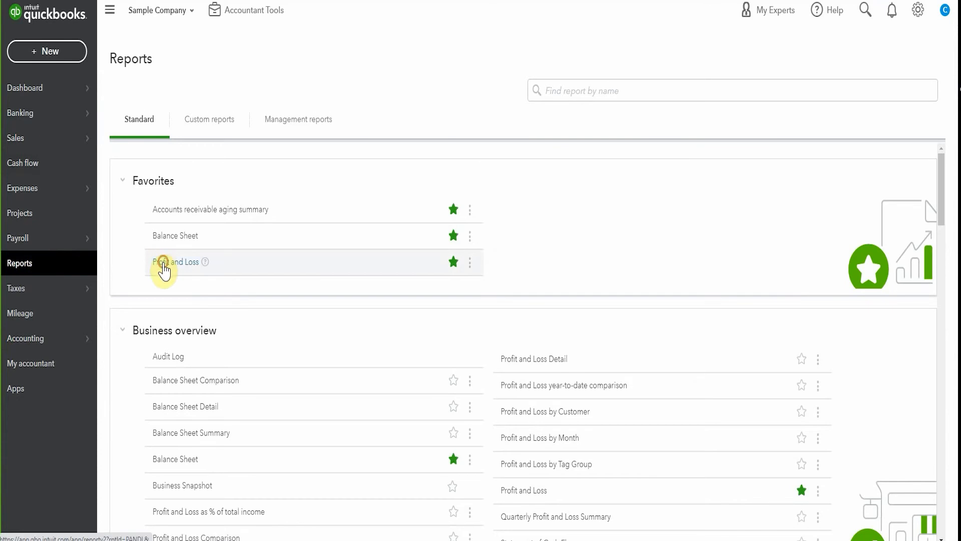
left_click(178, 262)
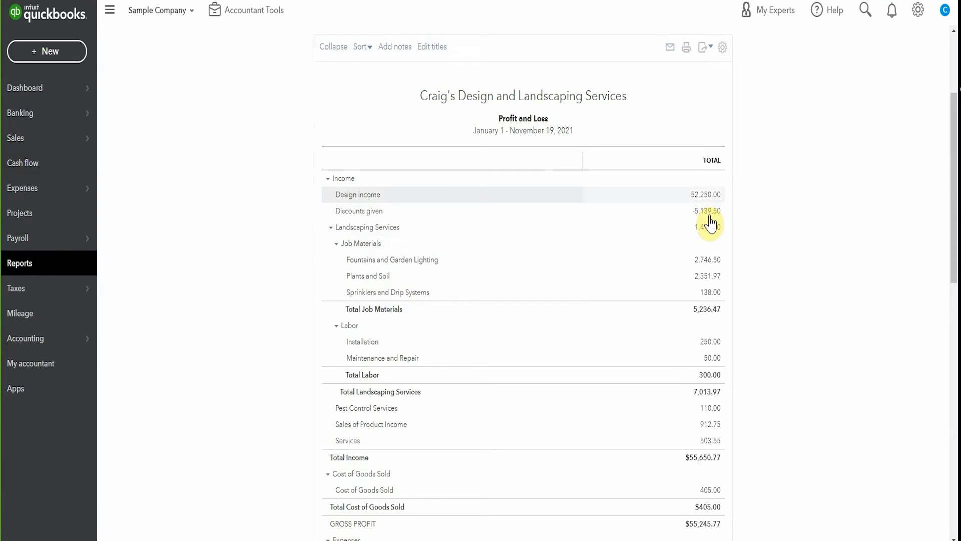
mouse_move(403, 352)
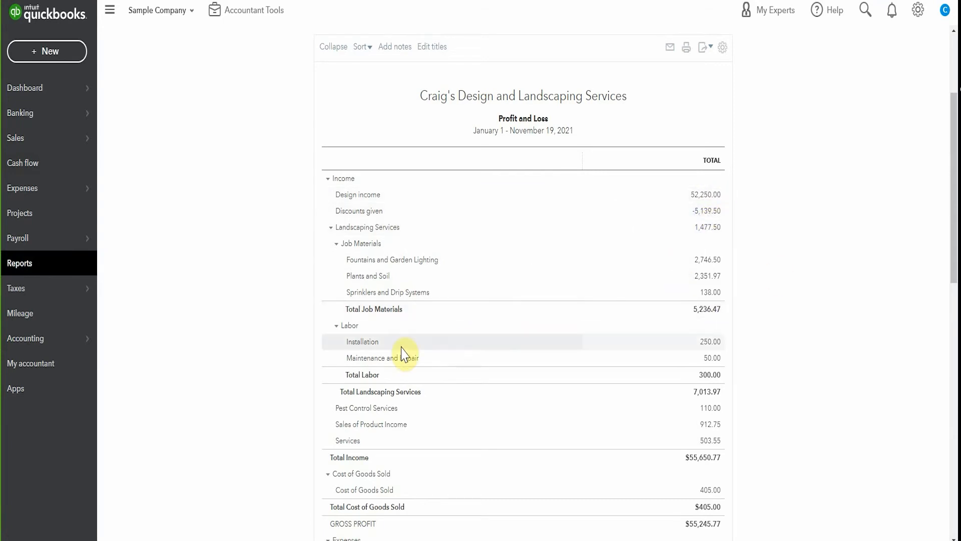
mouse_move(716, 479)
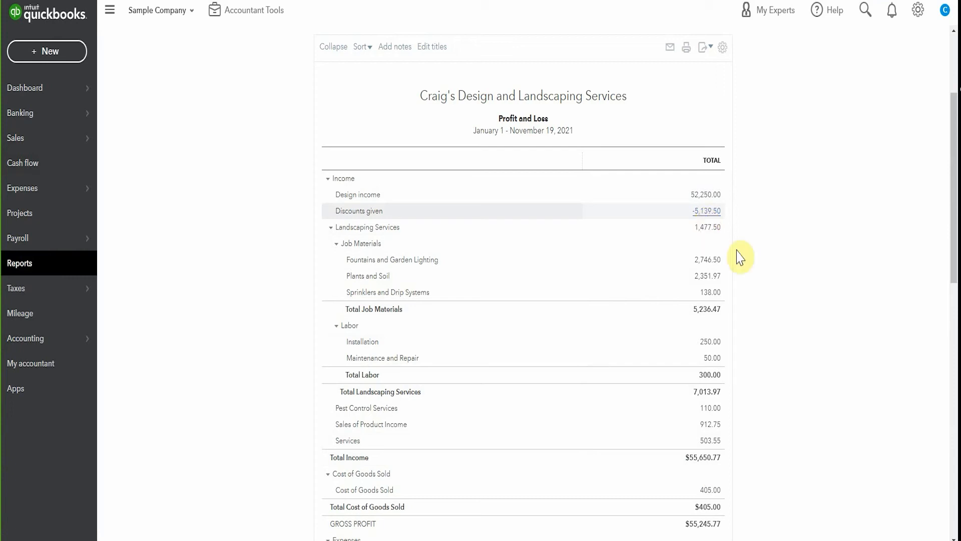
scroll("down", 3)
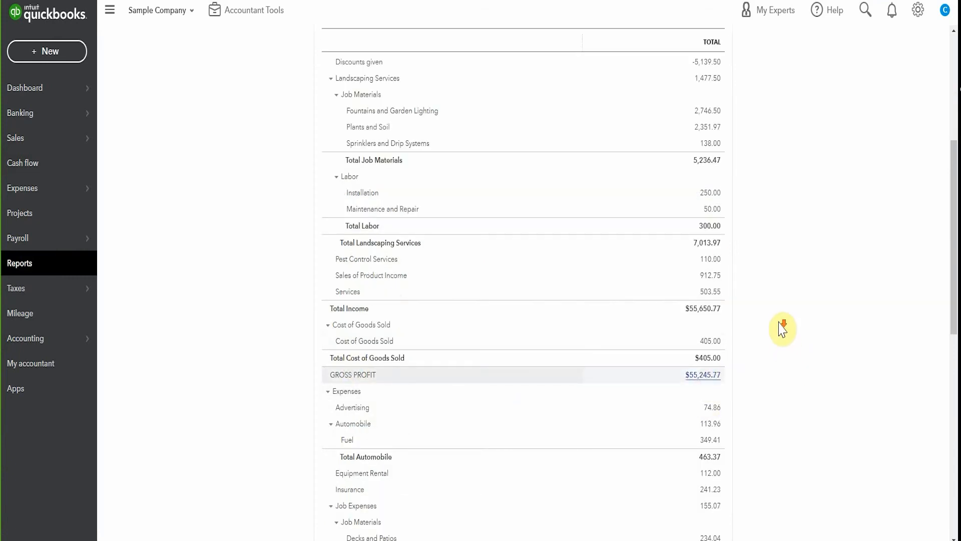
mouse_move(783, 326)
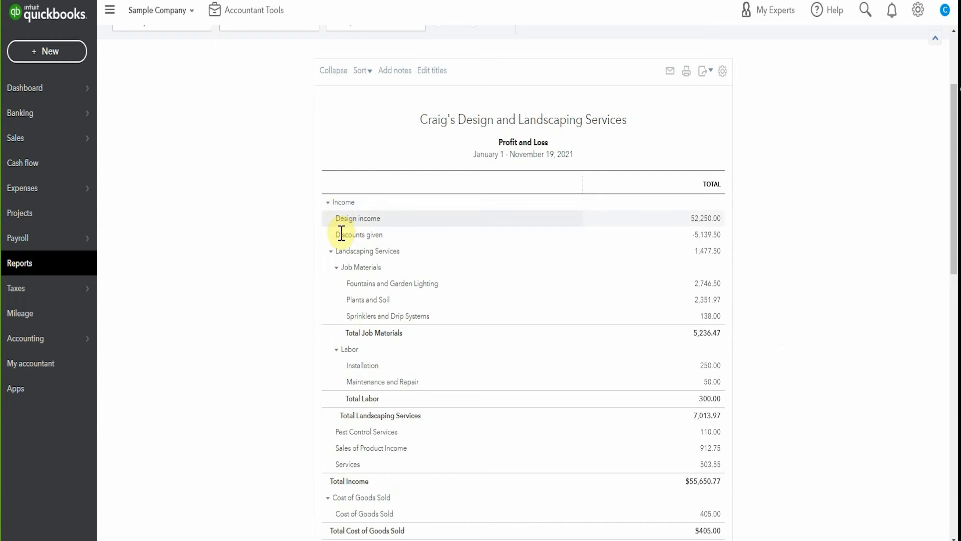
mouse_move(347, 331)
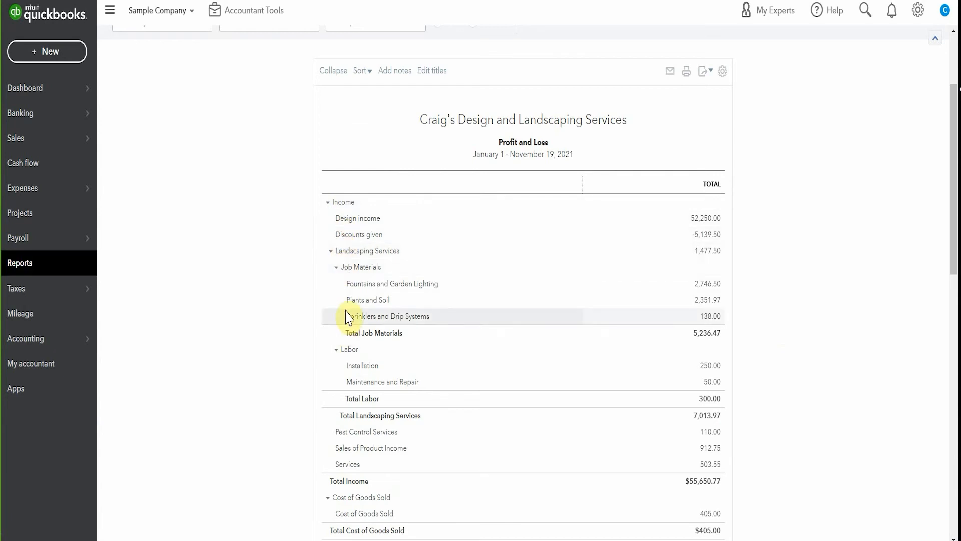
mouse_move(421, 252)
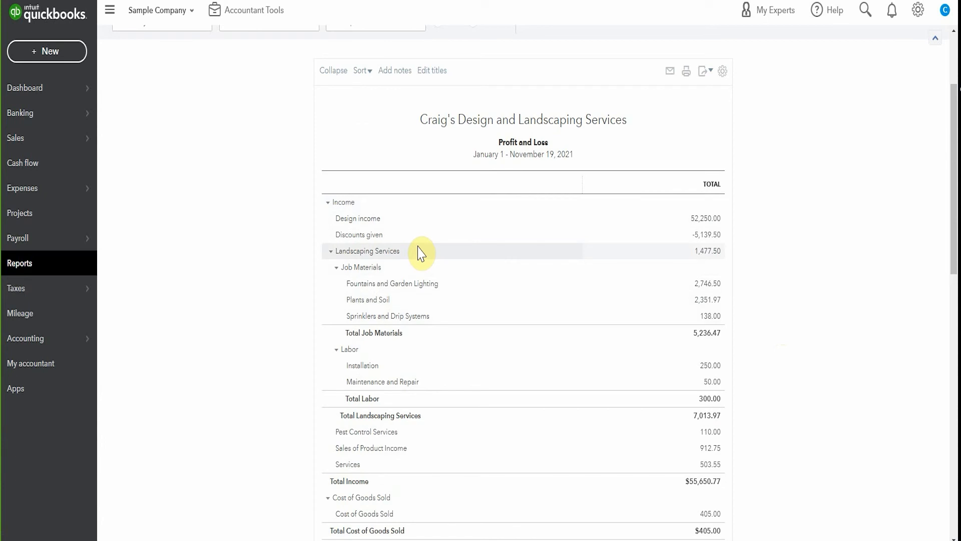